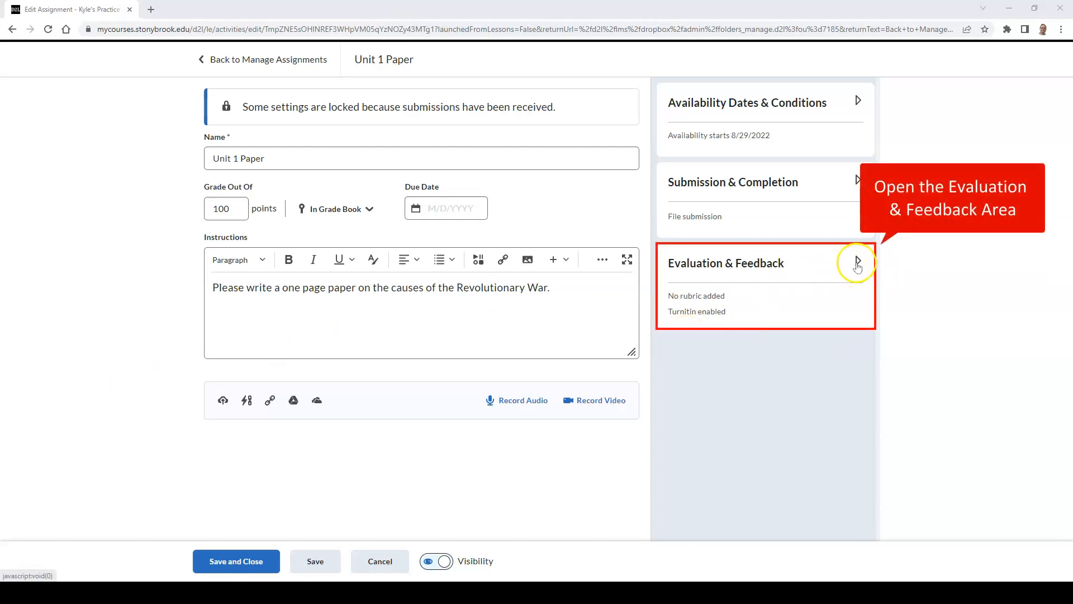
# - Show the course's existing rubrics available to attach to the Unit 1 Paper assignment
pyautogui.click(858, 263)
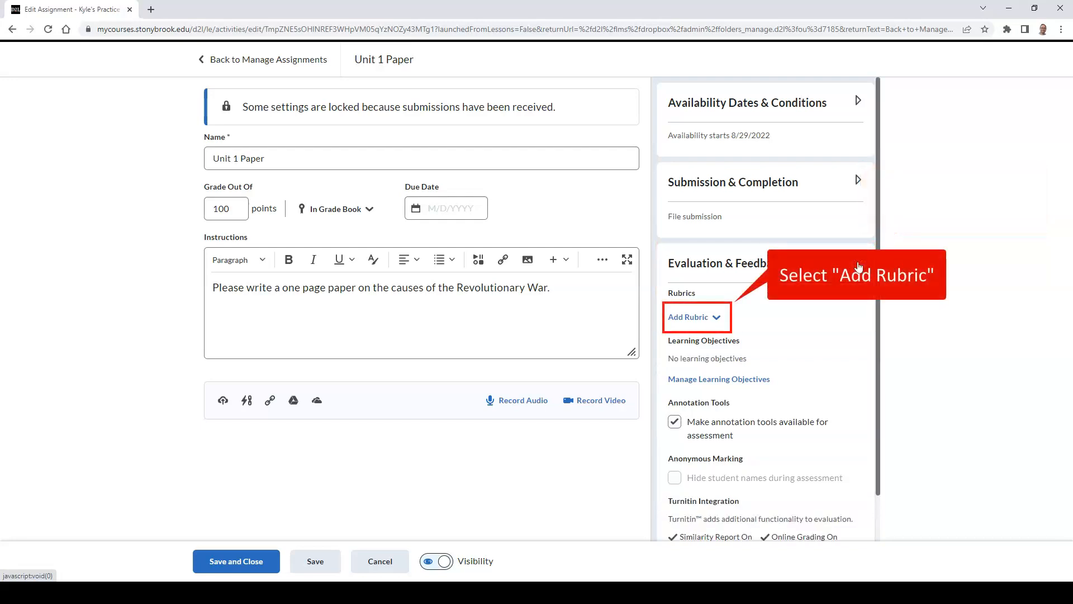
pyautogui.click(714, 317)
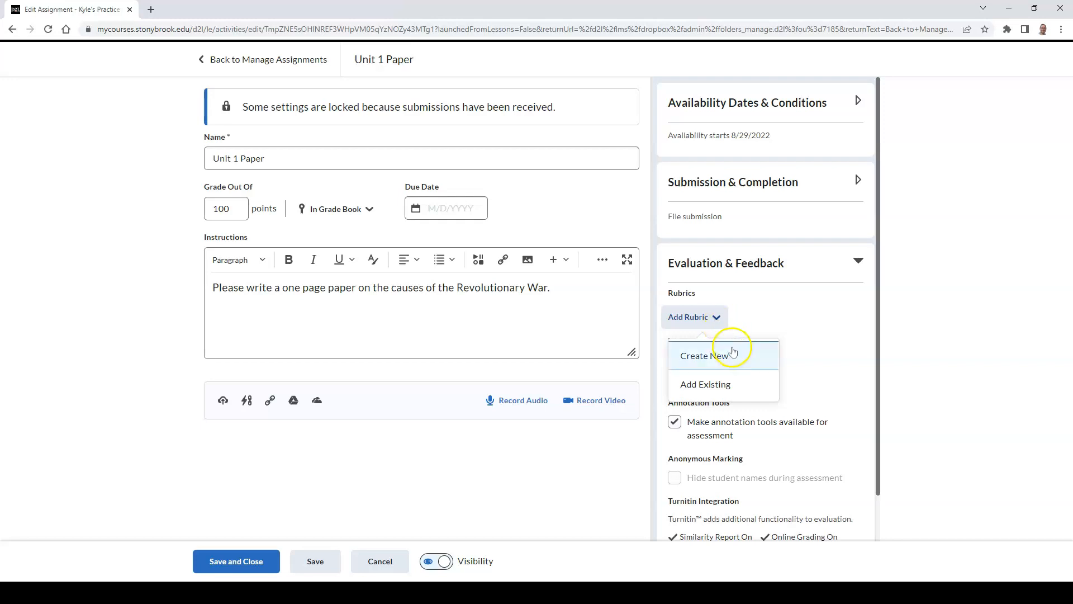
pyautogui.click(705, 384)
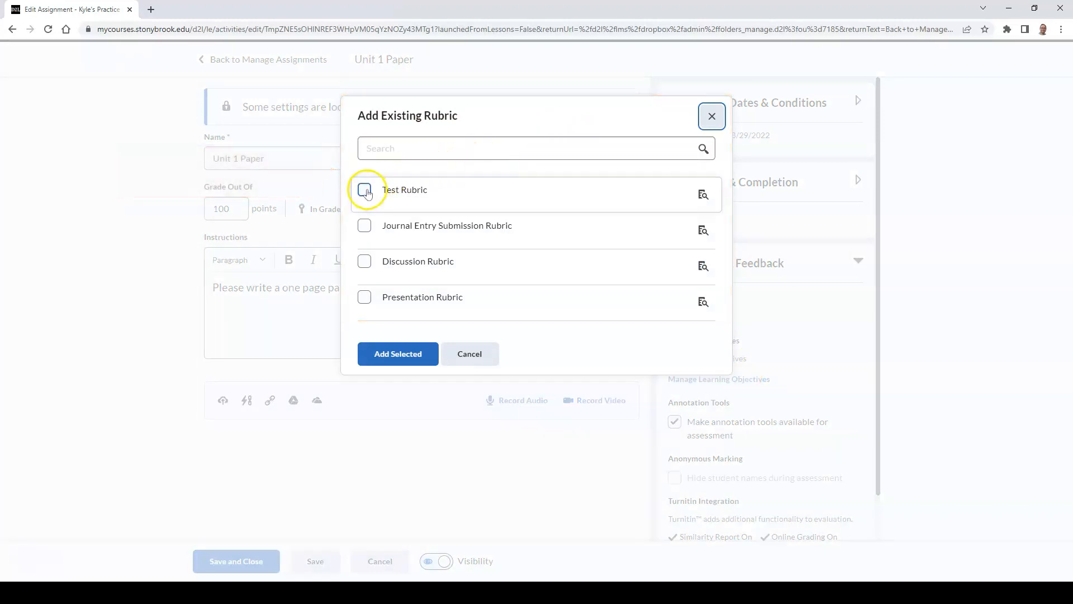
# - Attach Test Rubric to the Unit 1 Paper assignment
pyautogui.click(365, 189)
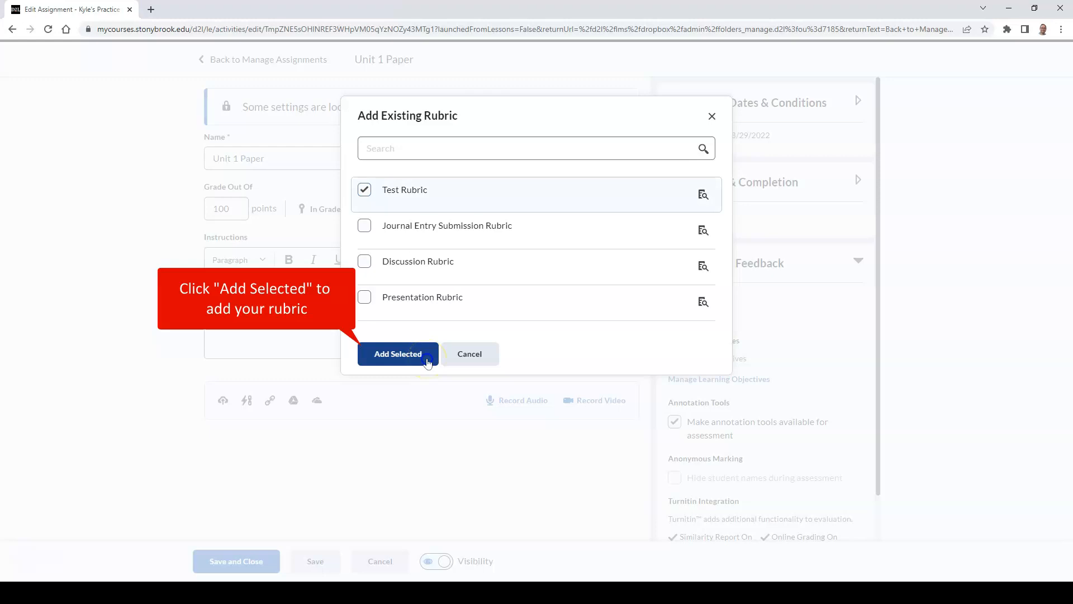
pyautogui.click(398, 353)
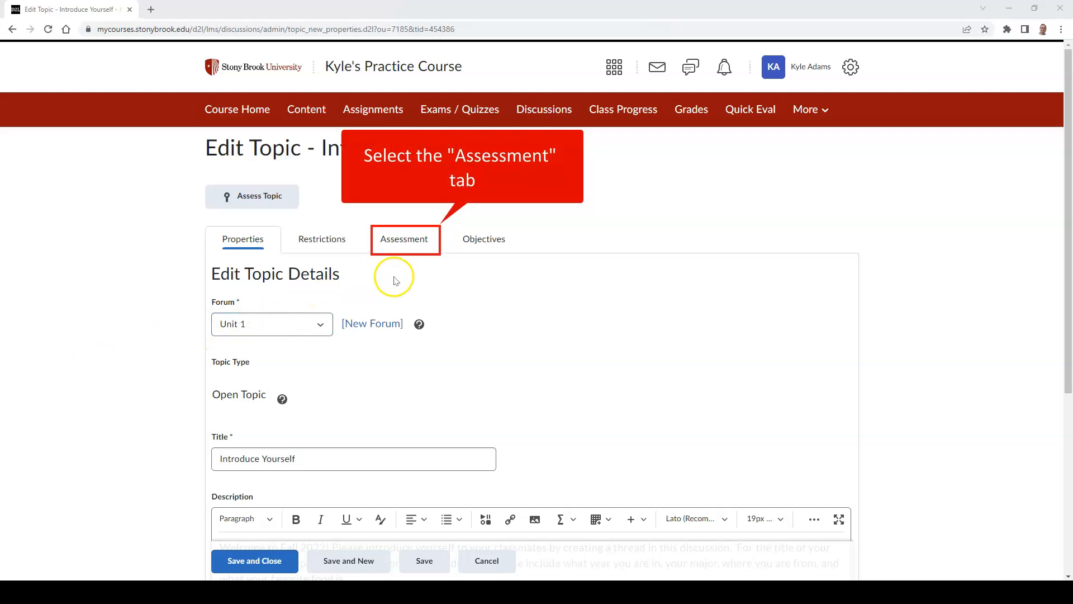
# - Show the rubrics available to attach in the Introduce Yourself topic's assessment settings
pyautogui.click(403, 239)
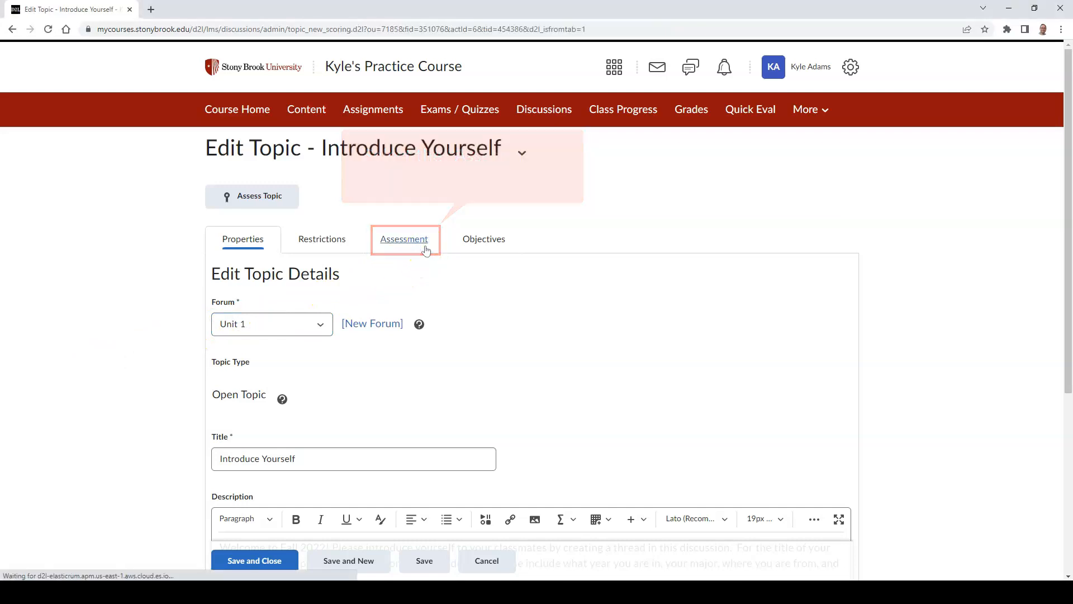
pyautogui.click(404, 238)
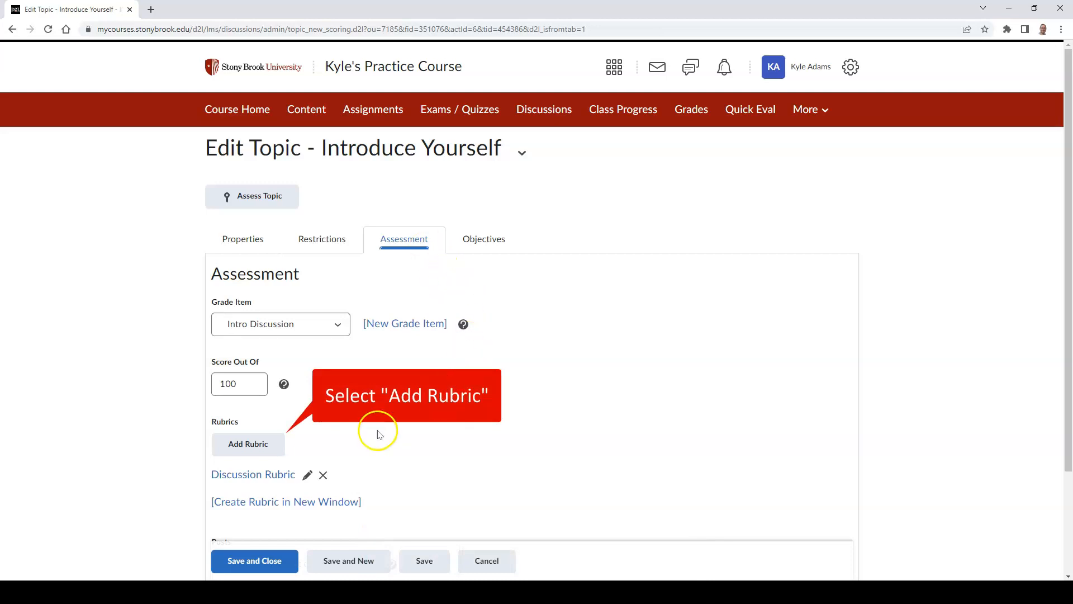
pyautogui.click(248, 443)
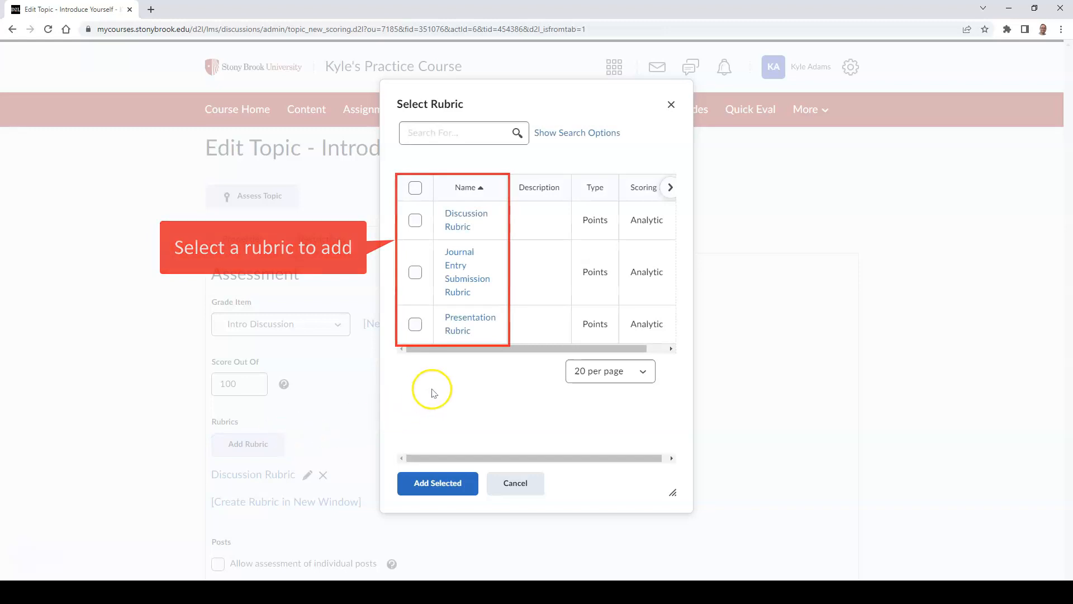
# - Attach Discussion Rubric to the Introduce Yourself topic and save the topic
pyautogui.click(415, 219)
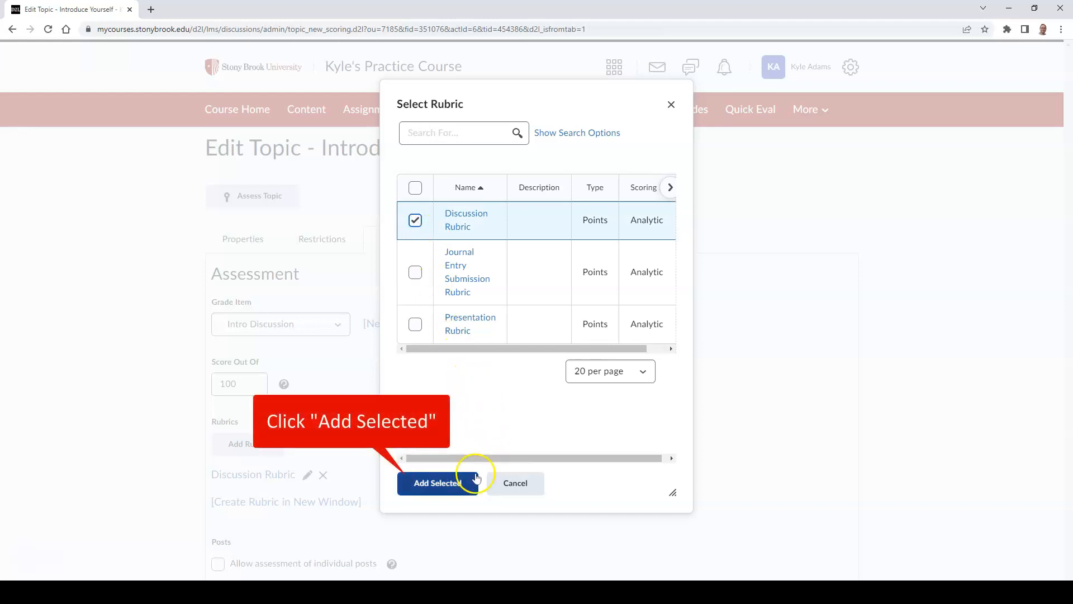
pyautogui.click(435, 483)
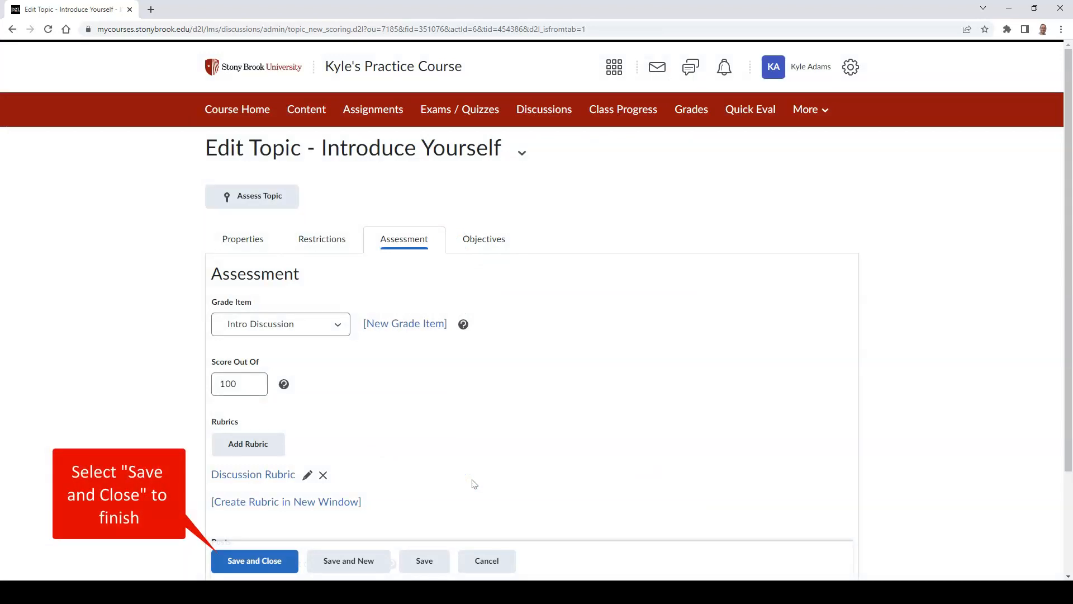
pyautogui.click(255, 562)
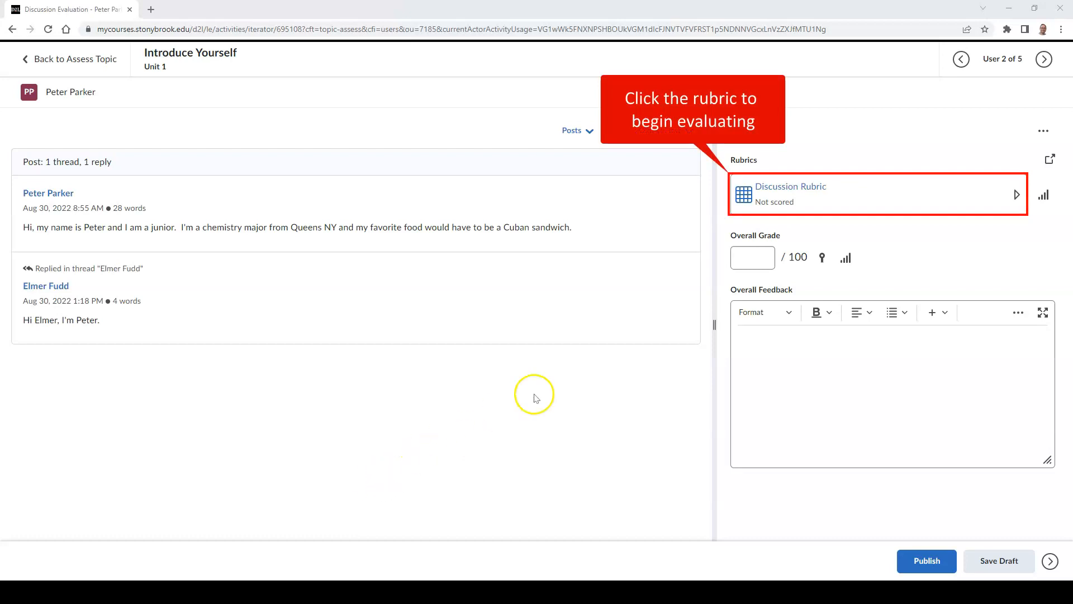
pyautogui.moveTo(885, 233)
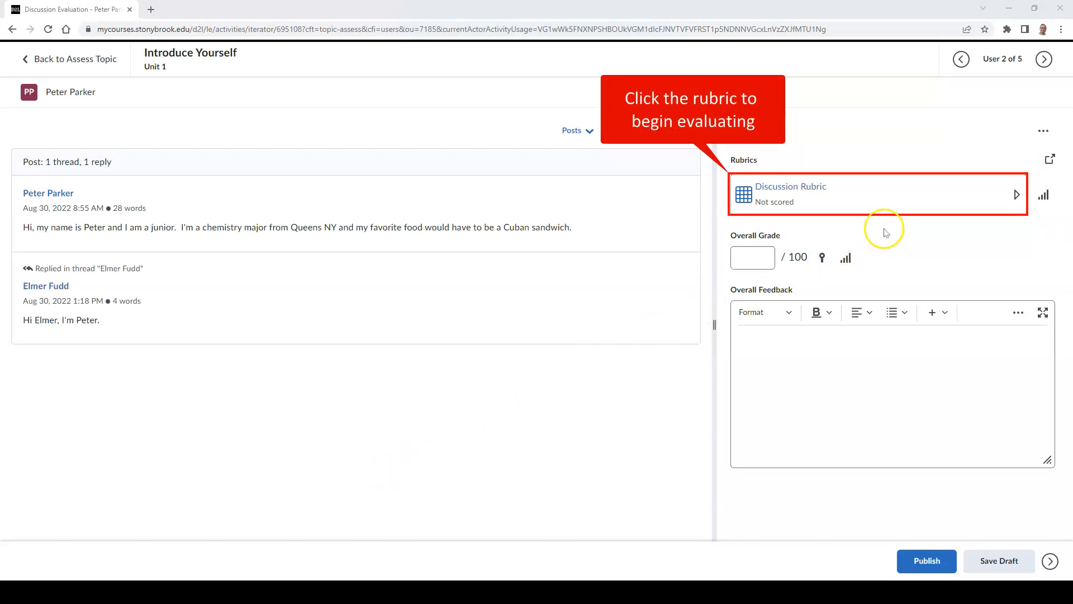
# - Score the student's posts on Discussion Rubric: Quality and Mechanics Exemplary, Frequency Accomplished, 11/12
pyautogui.click(790, 185)
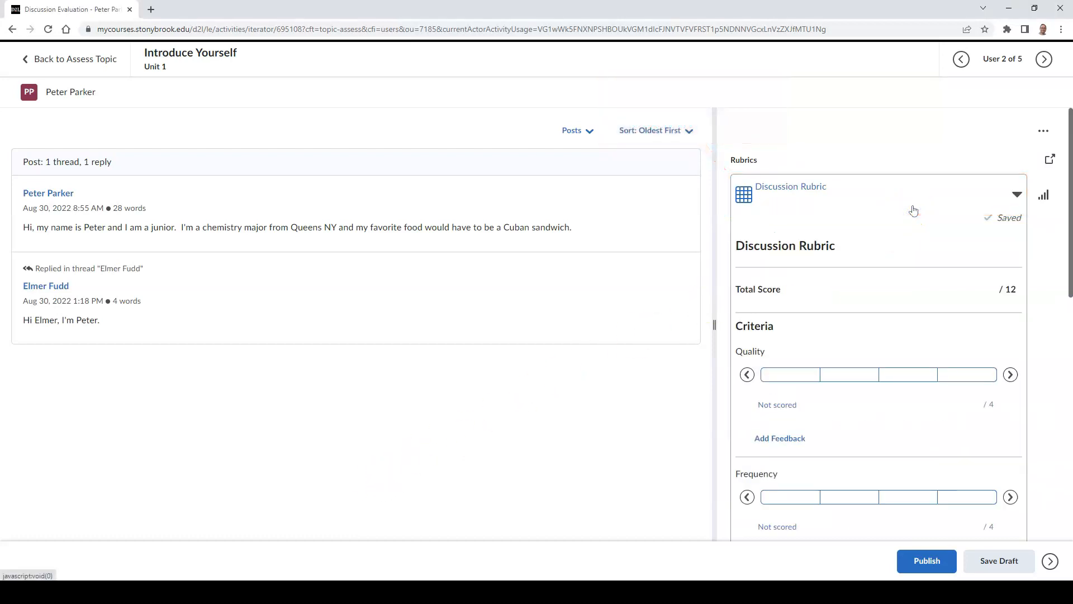
pyautogui.scroll(-3)
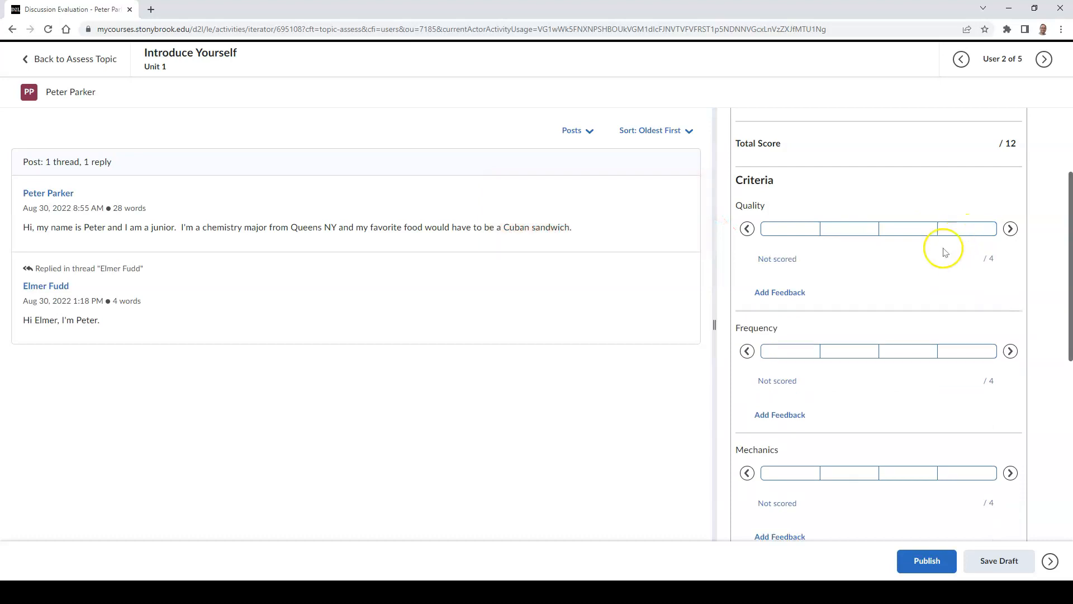
pyautogui.moveTo(838, 268)
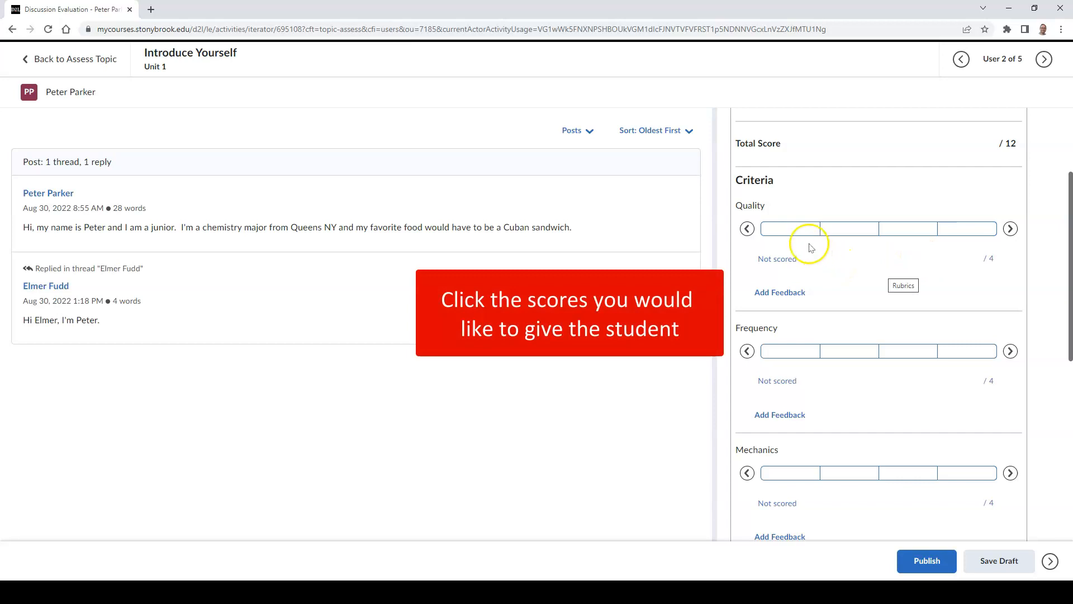
pyautogui.click(789, 228)
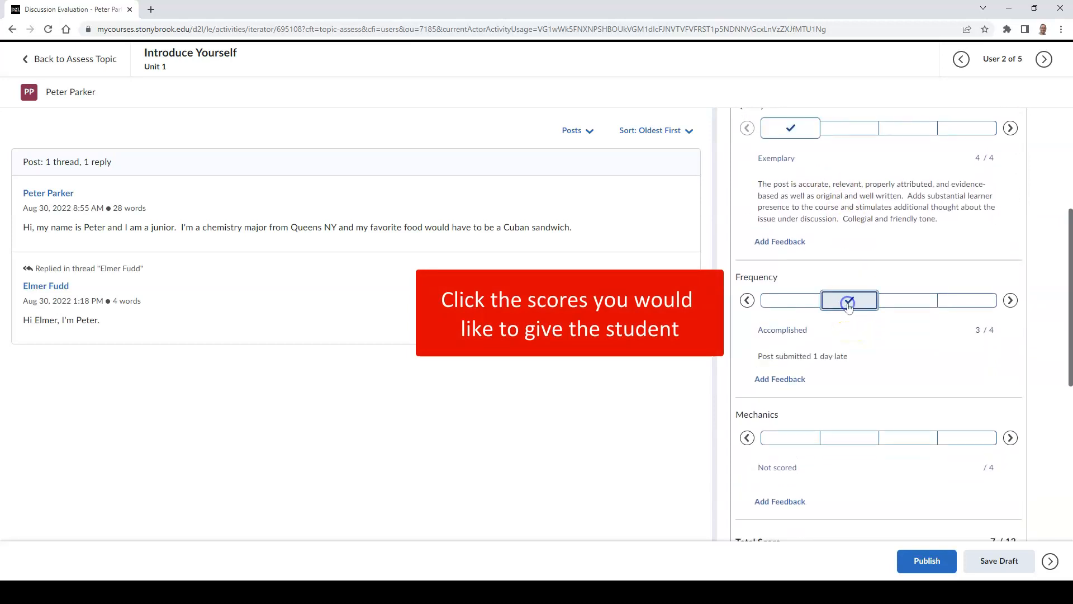
pyautogui.click(790, 324)
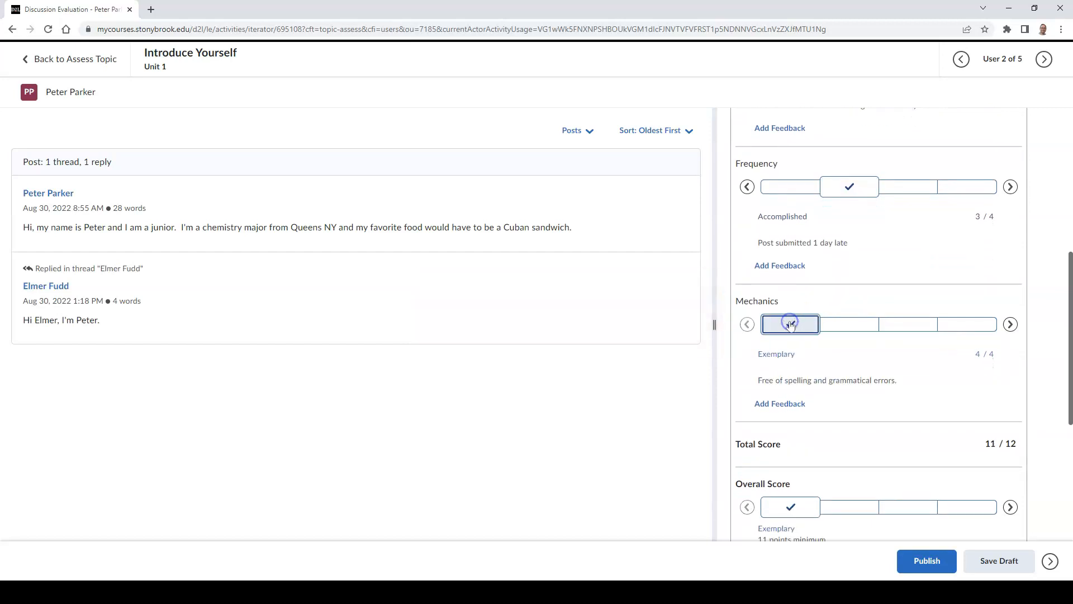
pyautogui.scroll(-3)
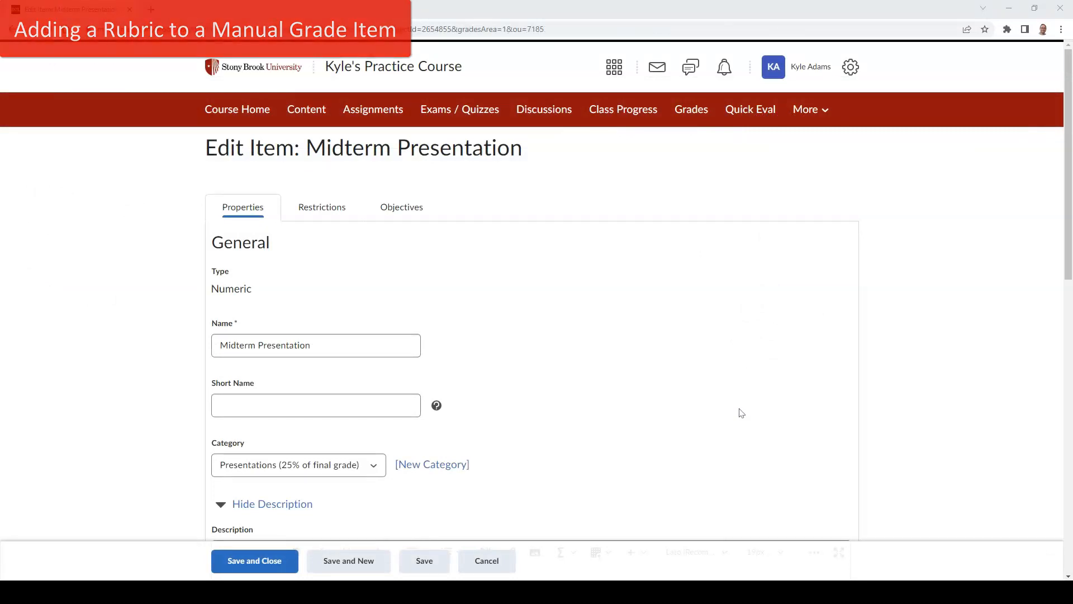
pyautogui.scroll(-3)
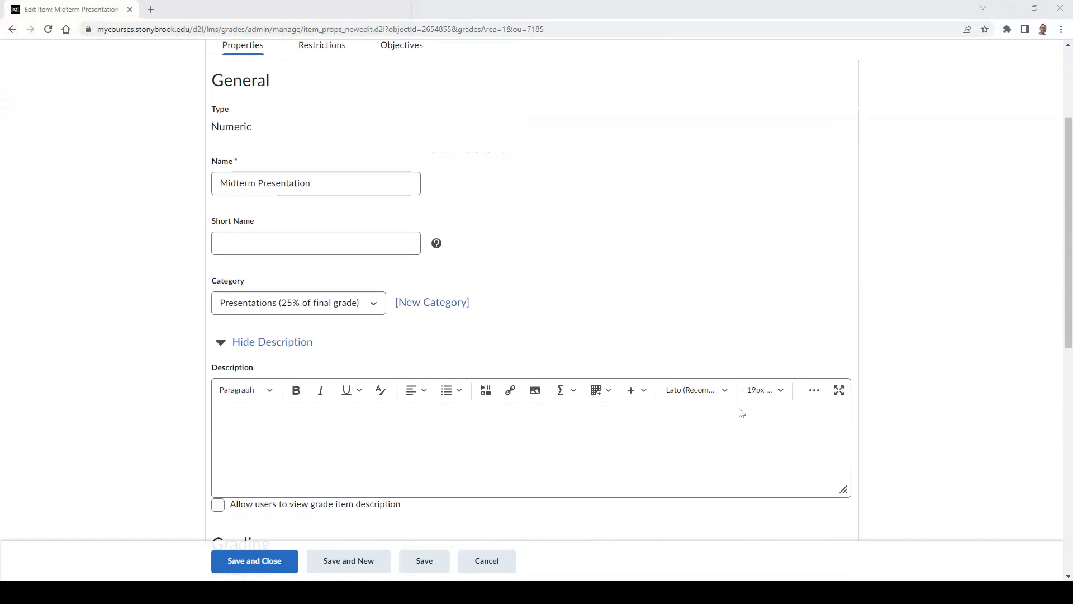
pyautogui.scroll(-3)
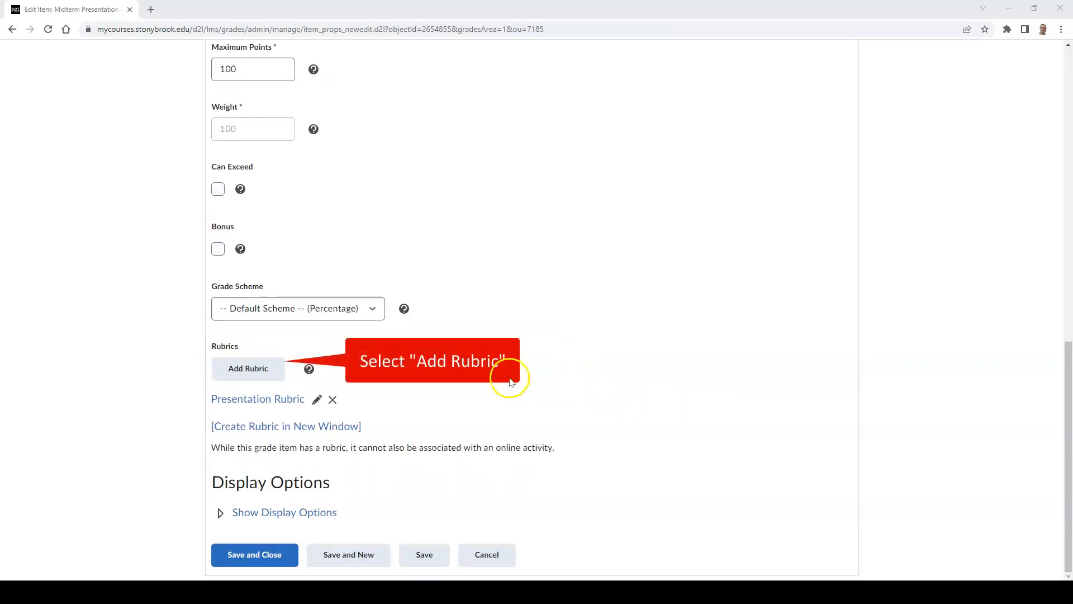
# - Attach Presentation Rubric to the Midterm Presentation grade item and save it
pyautogui.click(248, 369)
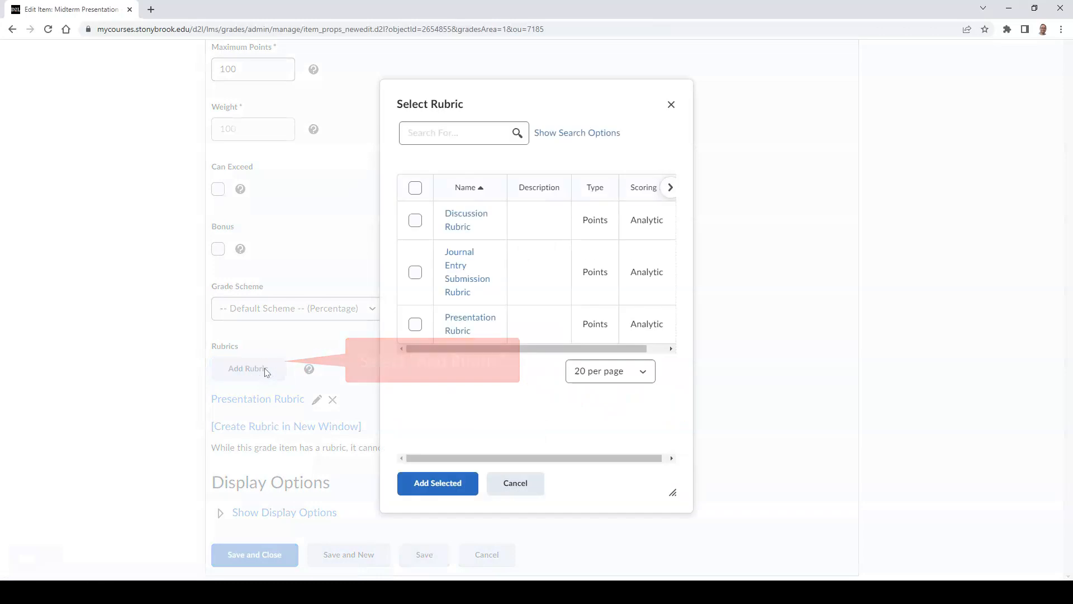
pyautogui.moveTo(343, 328)
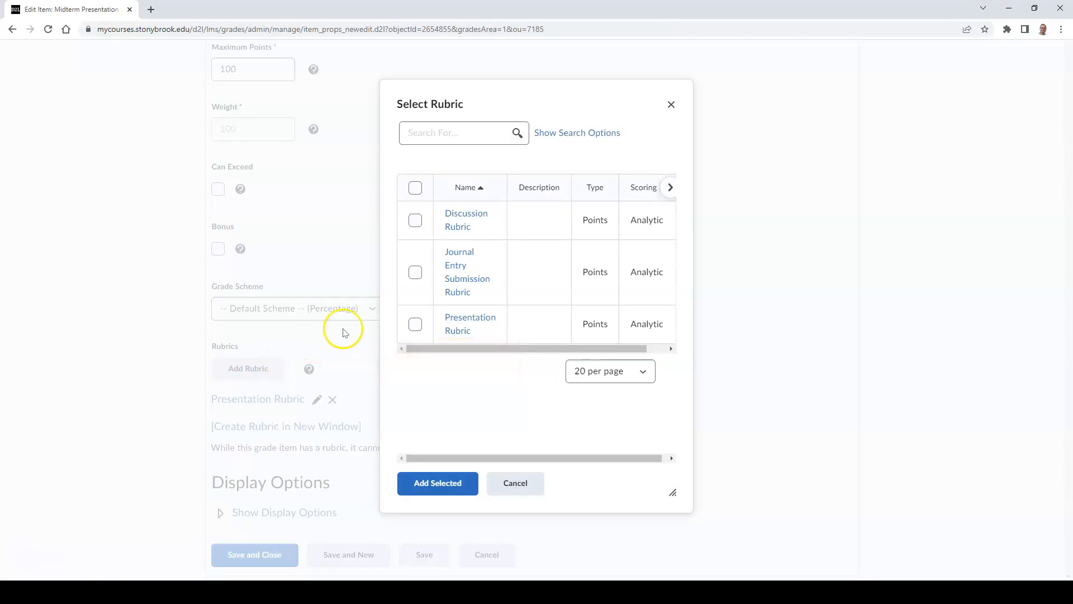
pyautogui.click(415, 324)
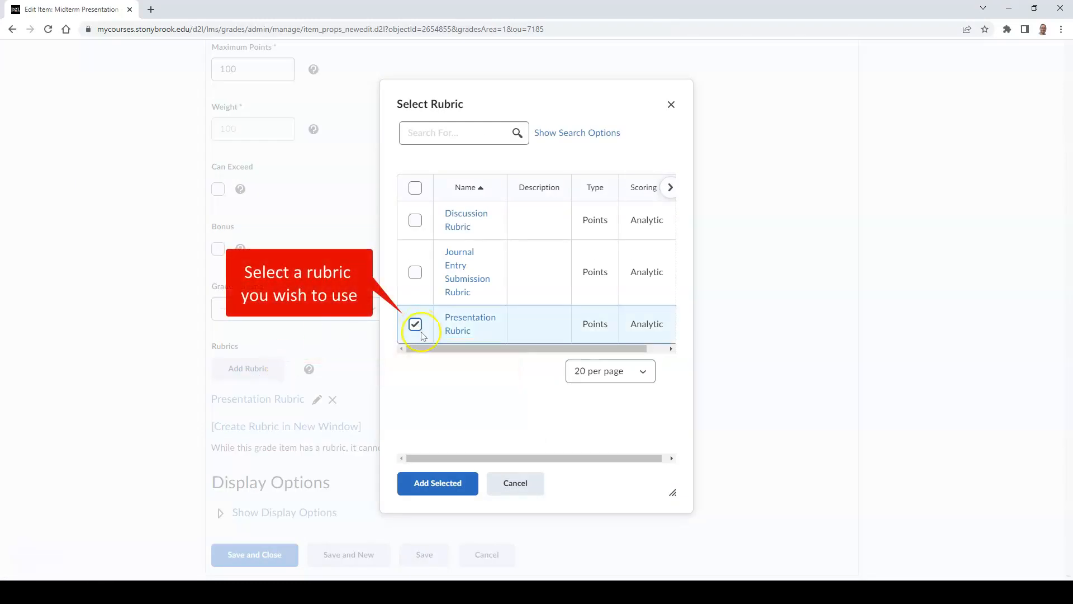
pyautogui.click(415, 324)
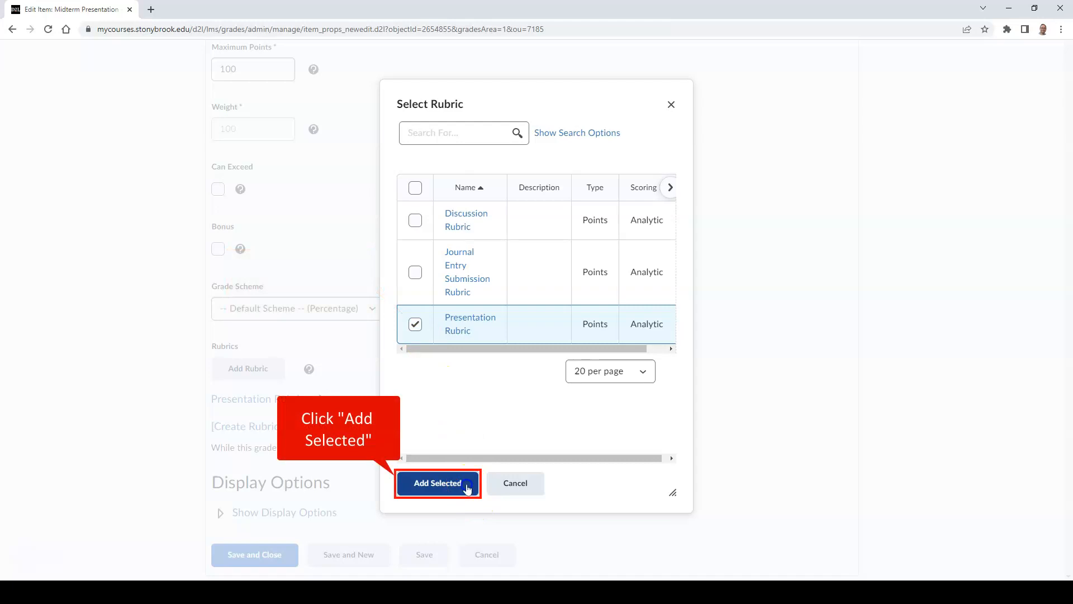
pyautogui.click(437, 482)
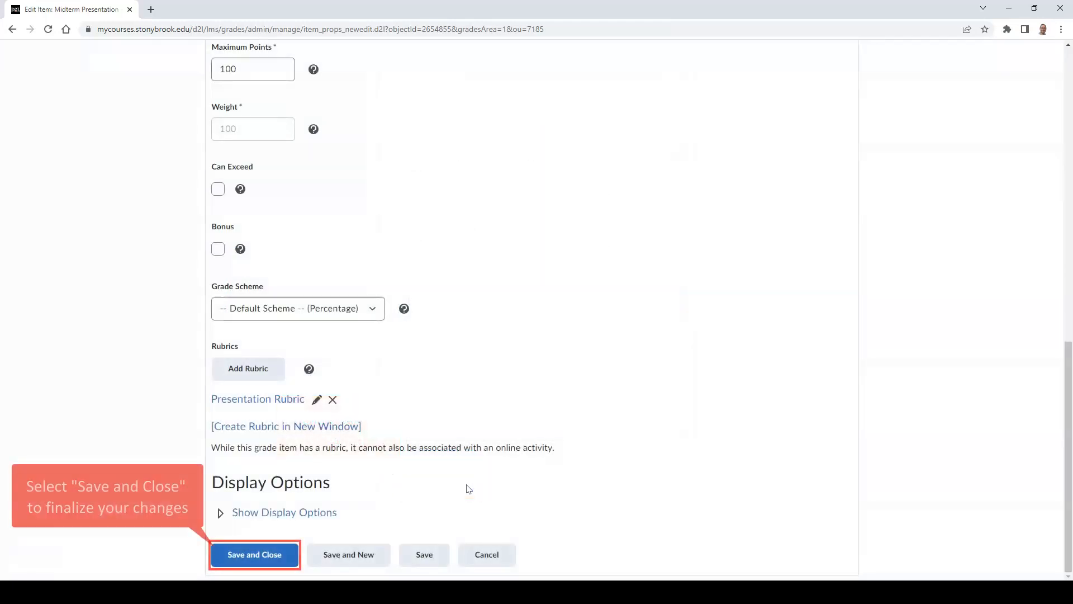
pyautogui.click(255, 554)
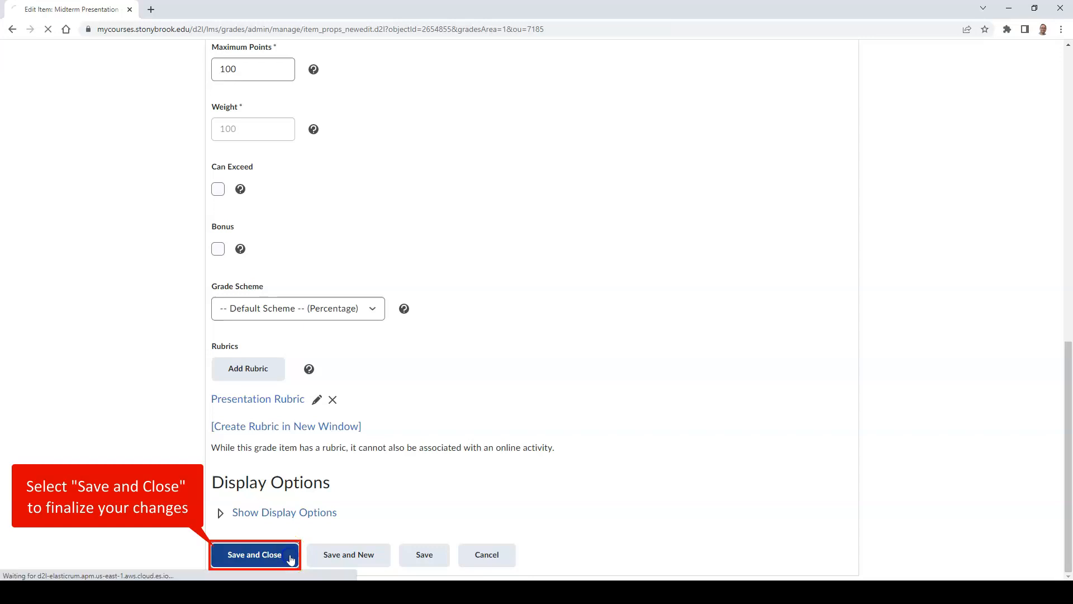
pyautogui.click(254, 554)
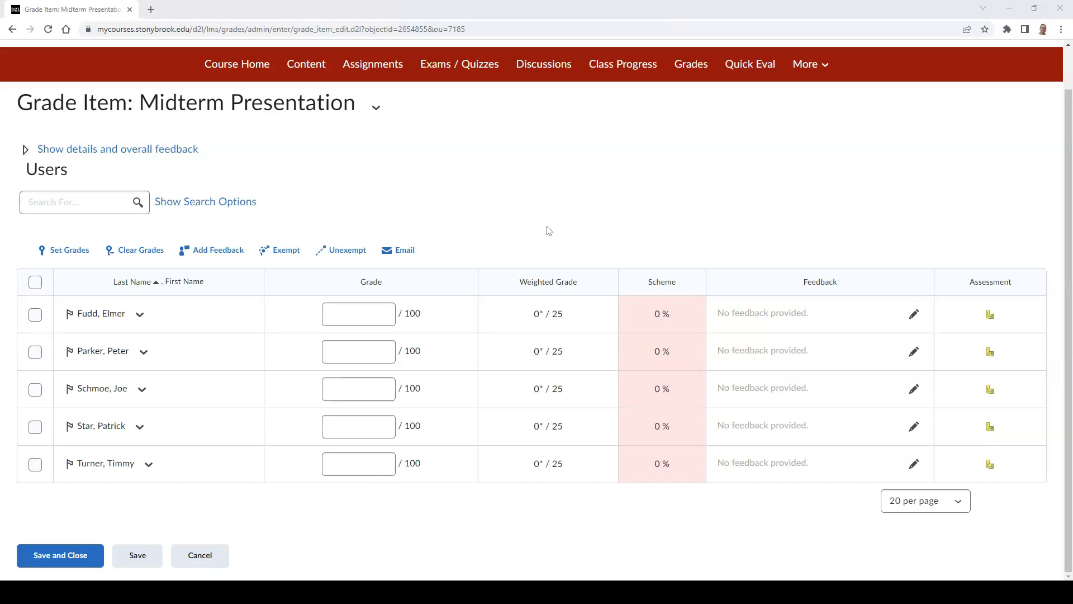
pyautogui.moveTo(667, 235)
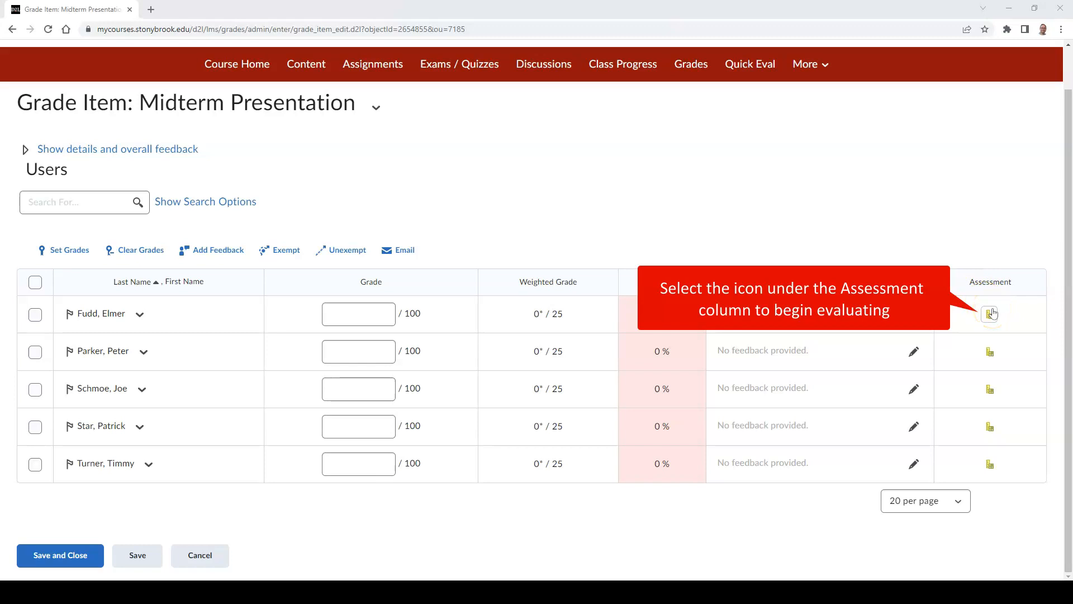
# - Start the first student's Presentation Rubric evaluation for Midterm Presentation
pyautogui.click(990, 313)
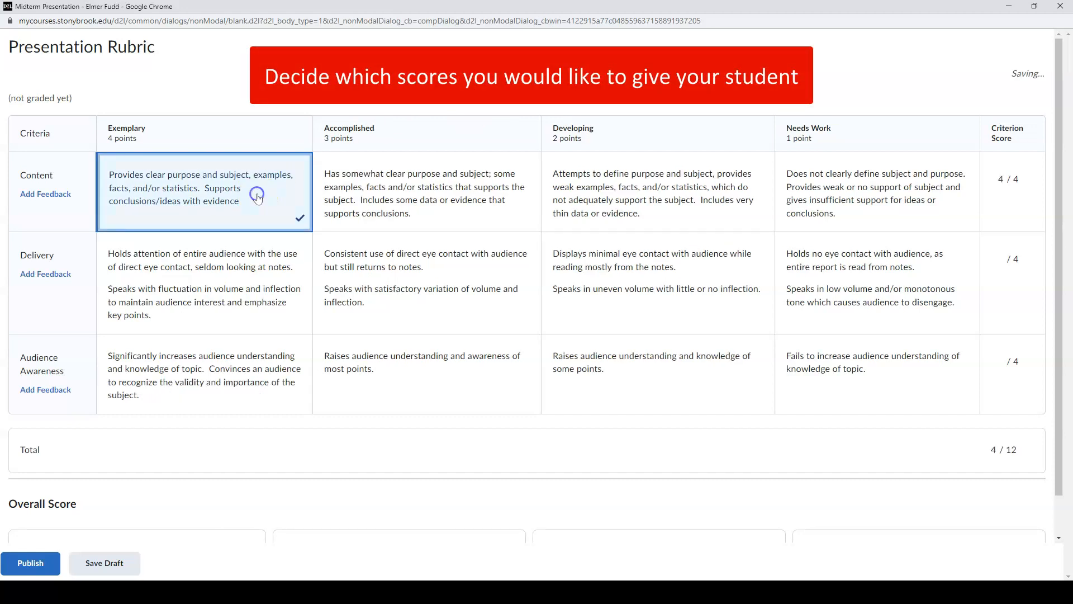
# - Score Delivery Accomplished and Audience Awareness Exemplary, then publish the 11/12 rubric score as 91.67%
pyautogui.click(412, 280)
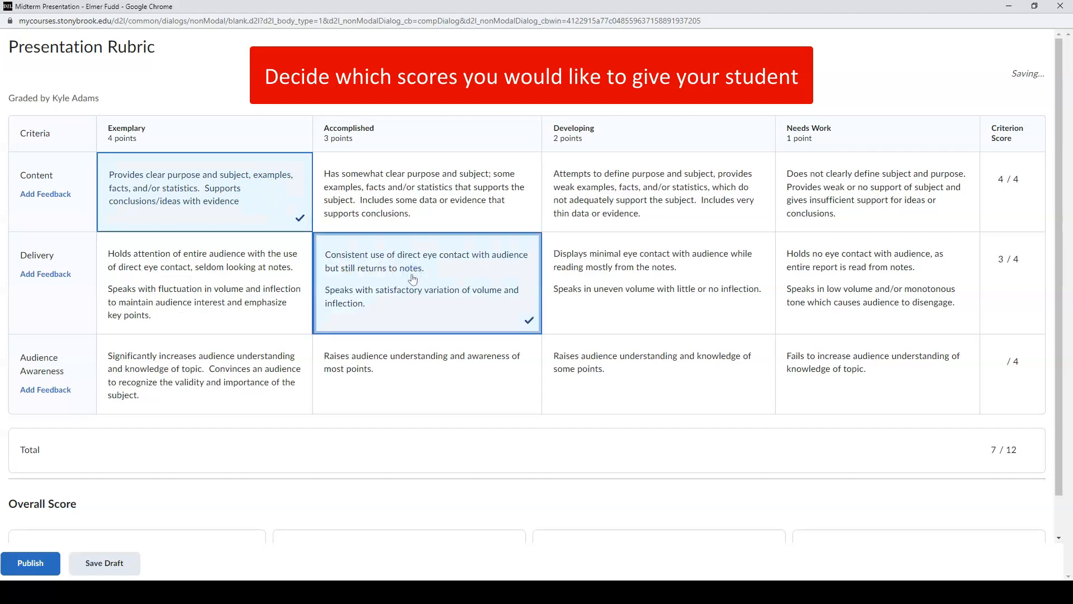
pyautogui.click(185, 376)
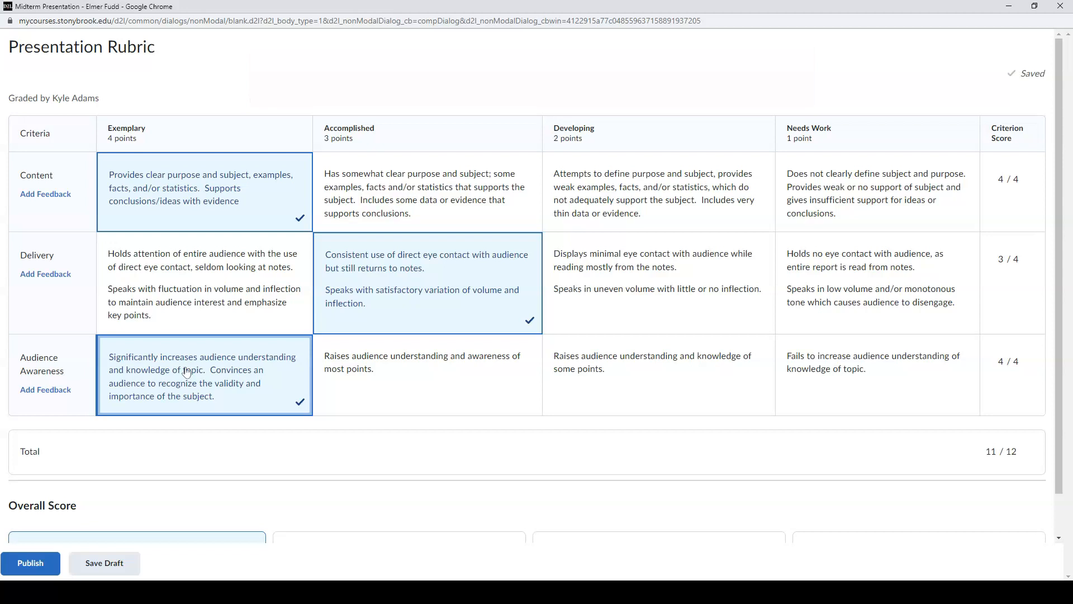
pyautogui.scroll(-3)
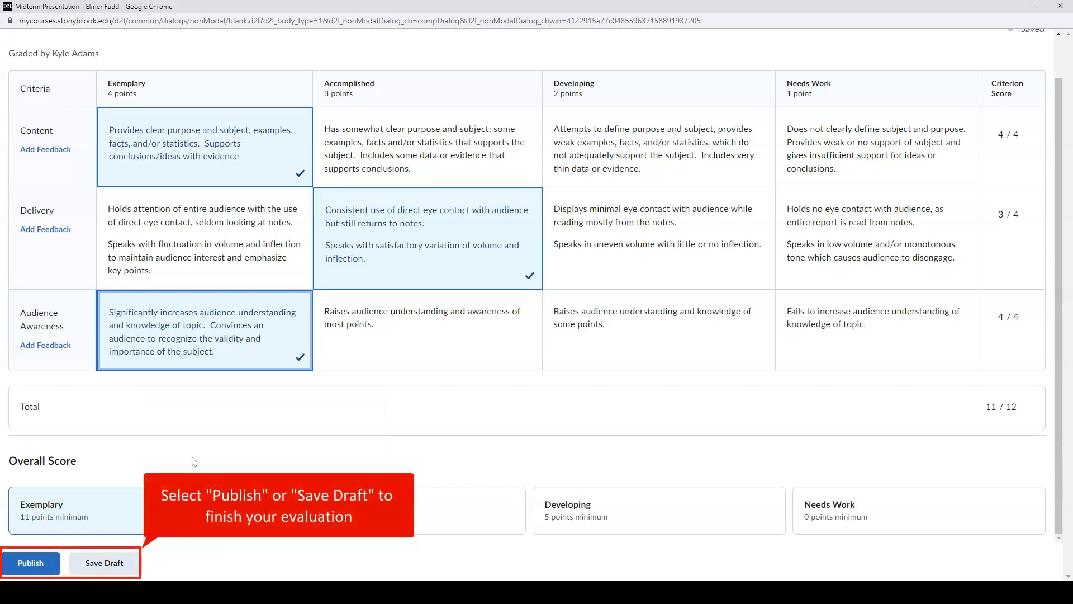
pyautogui.moveTo(95, 516)
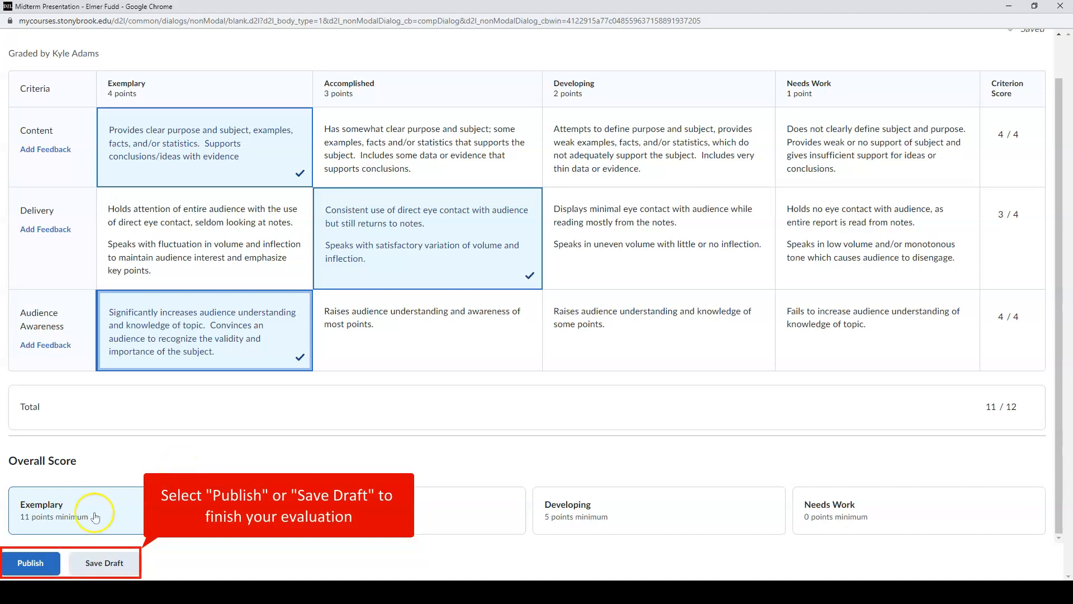
pyautogui.click(30, 562)
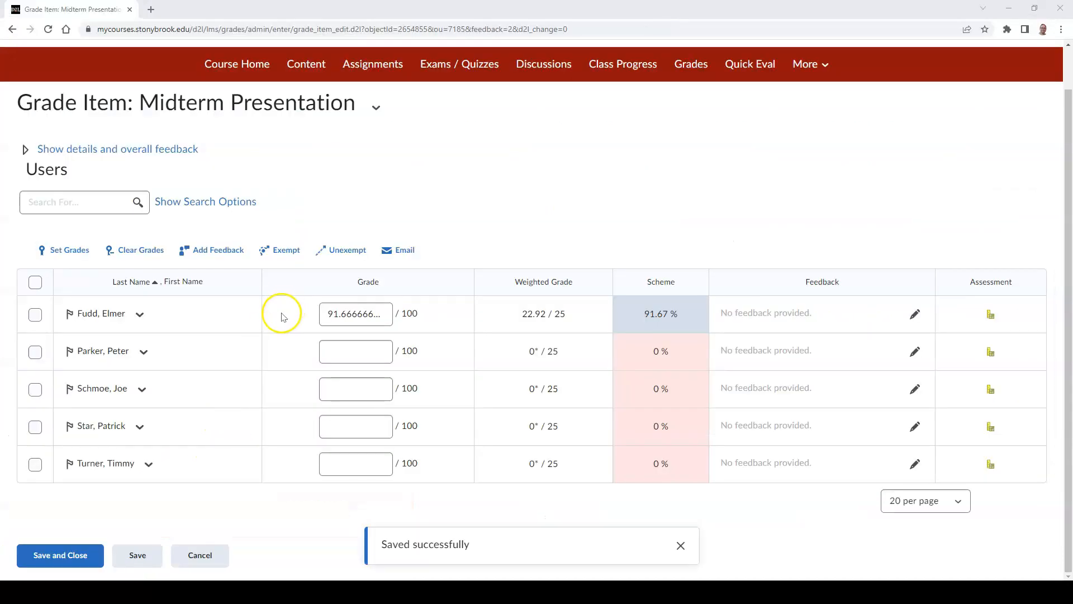